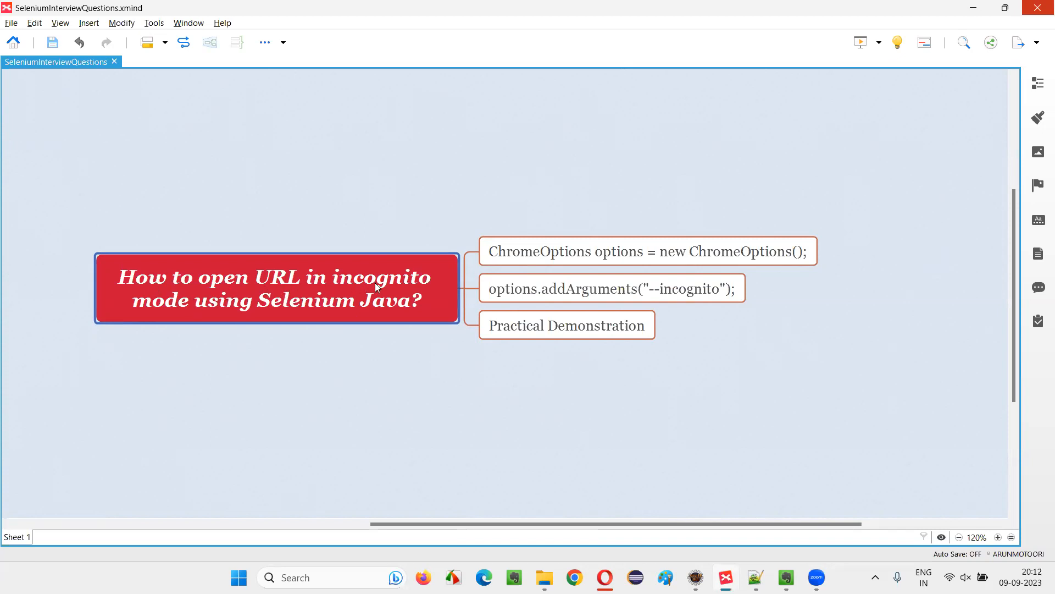
pyautogui.moveTo(392, 308)
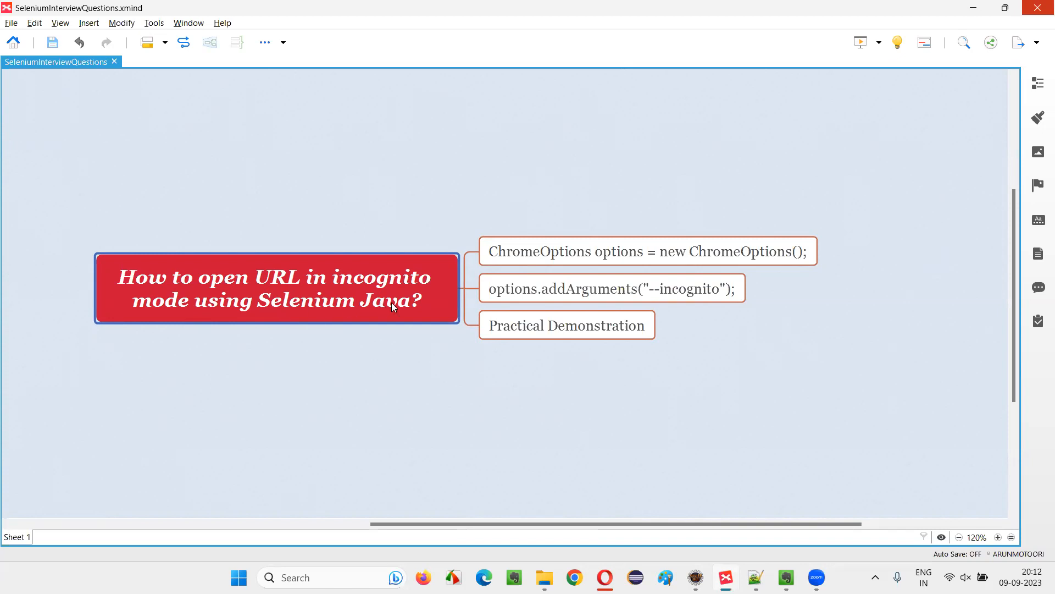
pyautogui.moveTo(230, 289)
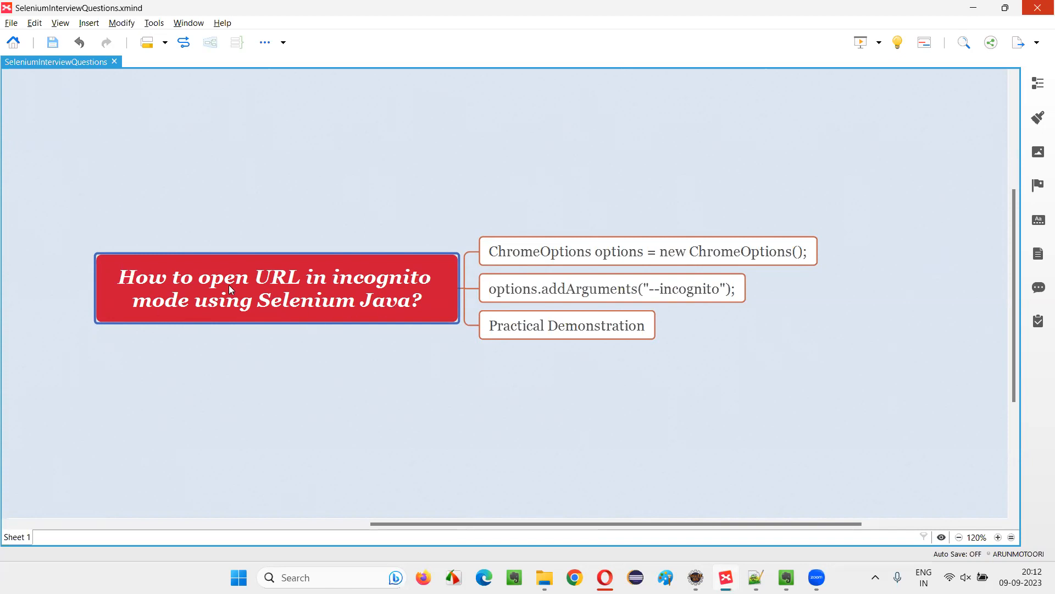
pyautogui.moveTo(302, 296)
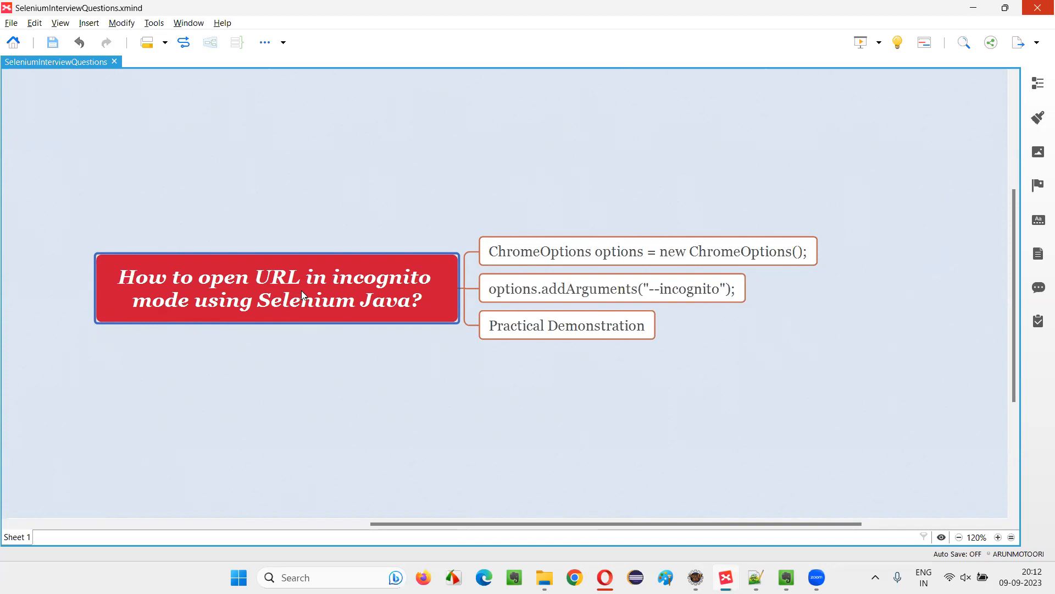
pyautogui.moveTo(371, 320)
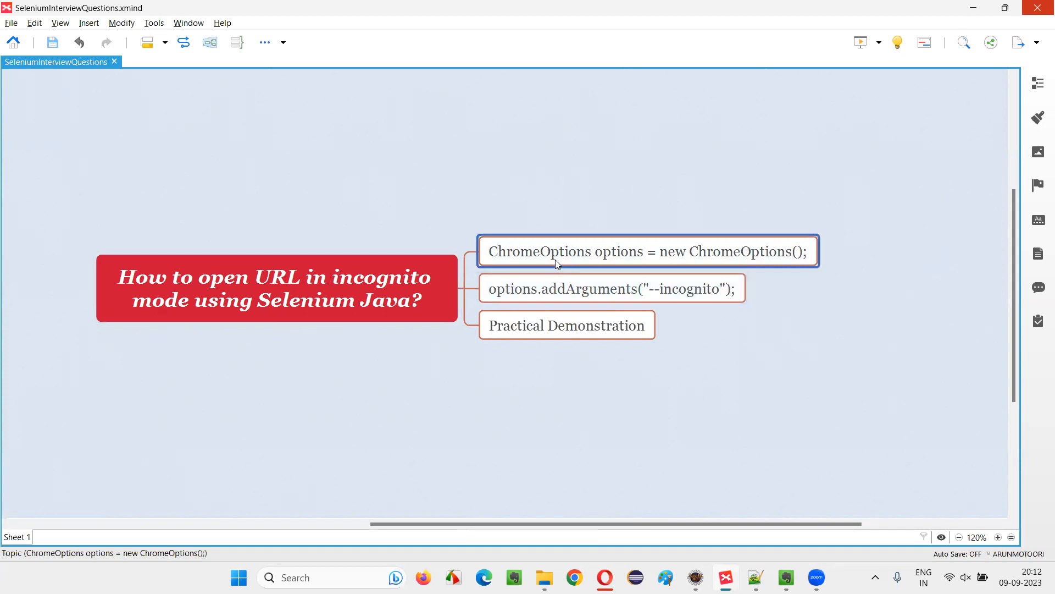
# - Review the ChromeOptions creation and addArguments incognito topics in the notes
pyautogui.click(611, 288)
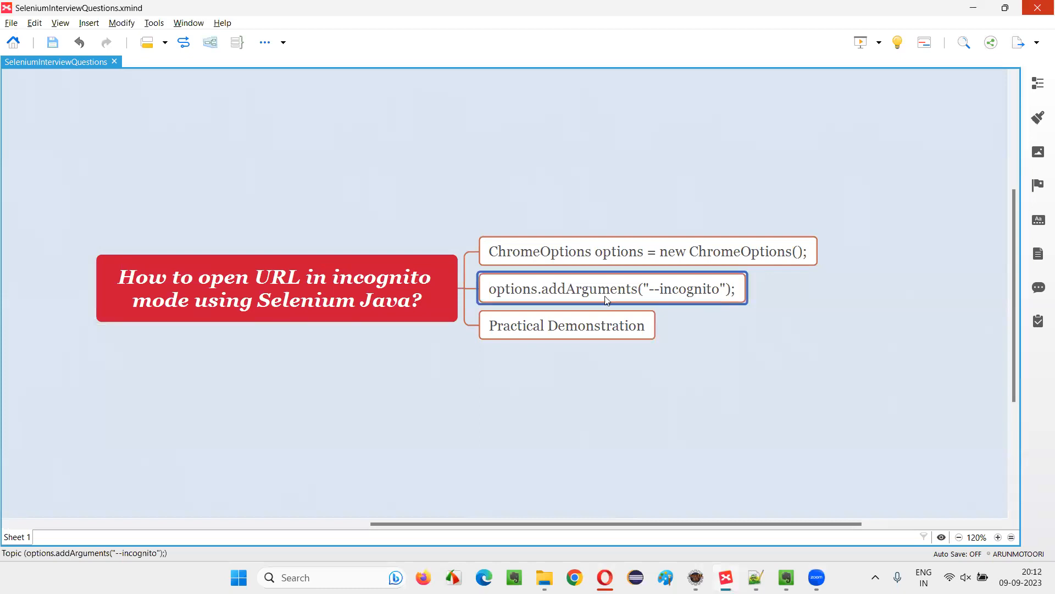
pyautogui.click(276, 288)
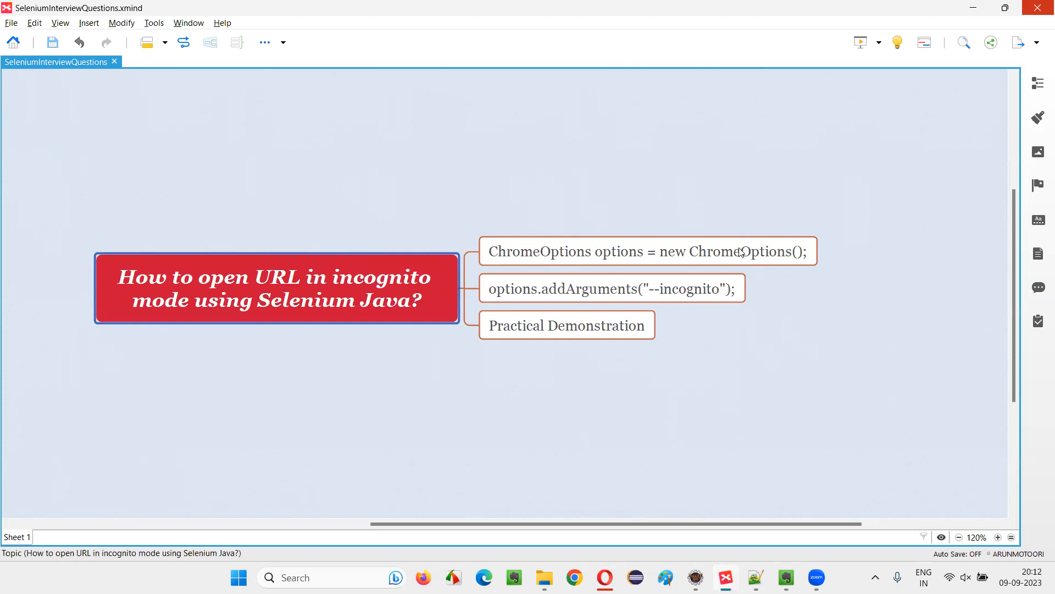
pyautogui.click(611, 288)
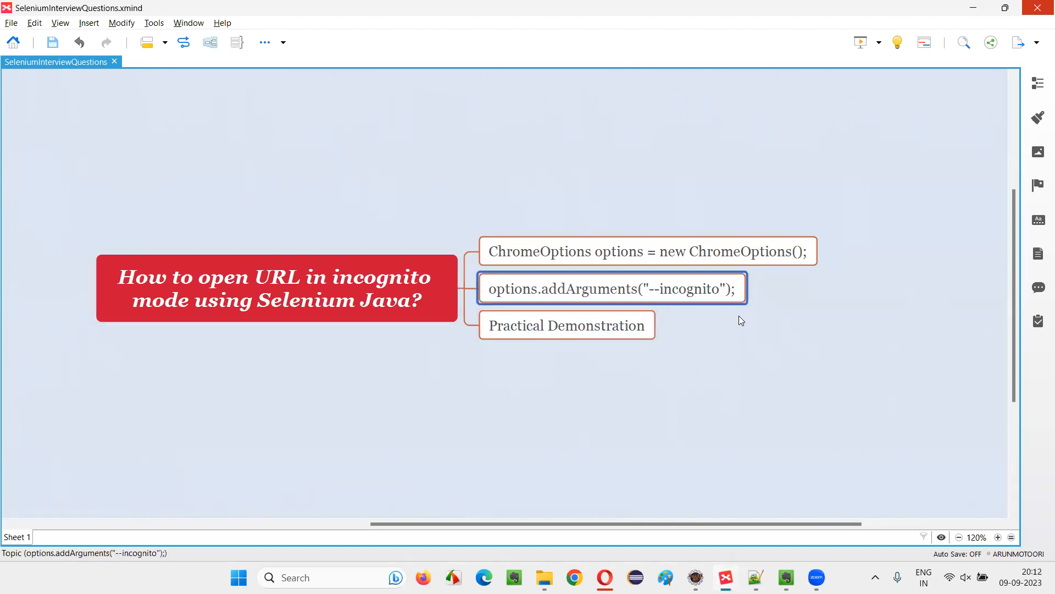
pyautogui.click(740, 386)
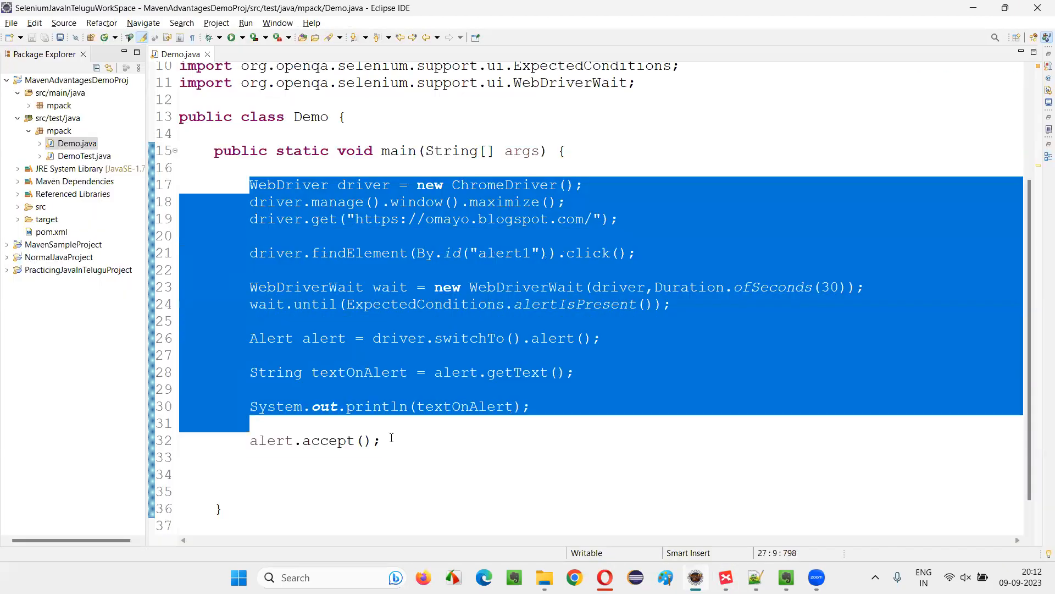
# - Select the alert script code and run Demo as a Java Application
pyautogui.click(381, 441)
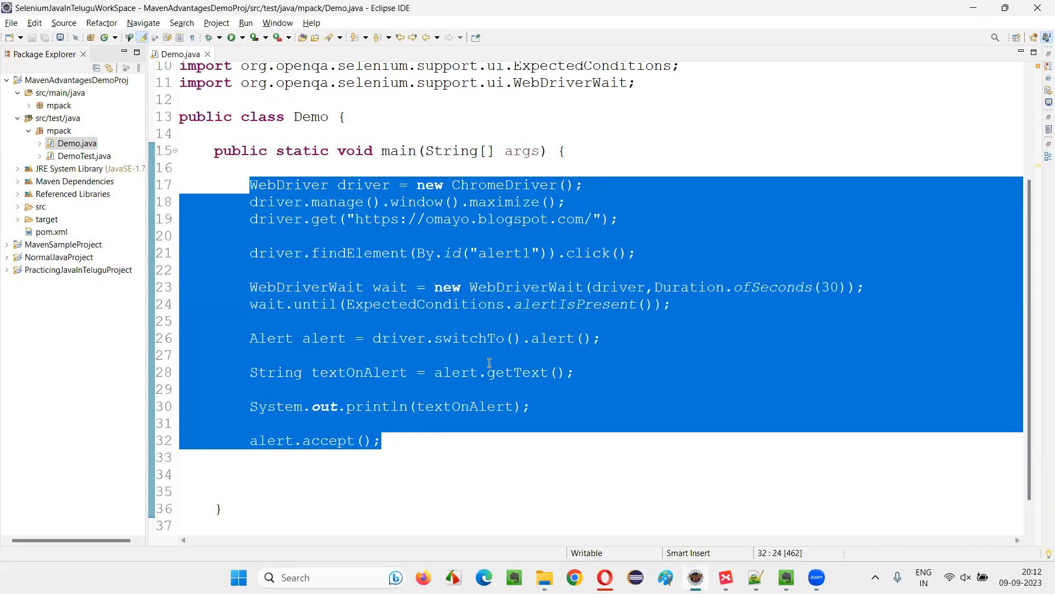
pyautogui.click(424, 474)
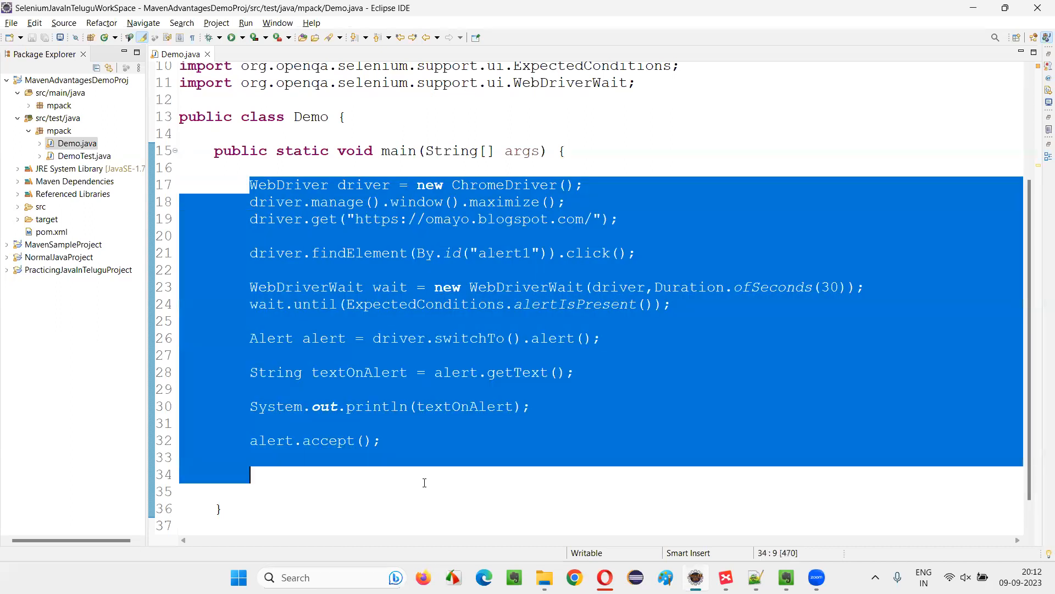
pyautogui.click(383, 440)
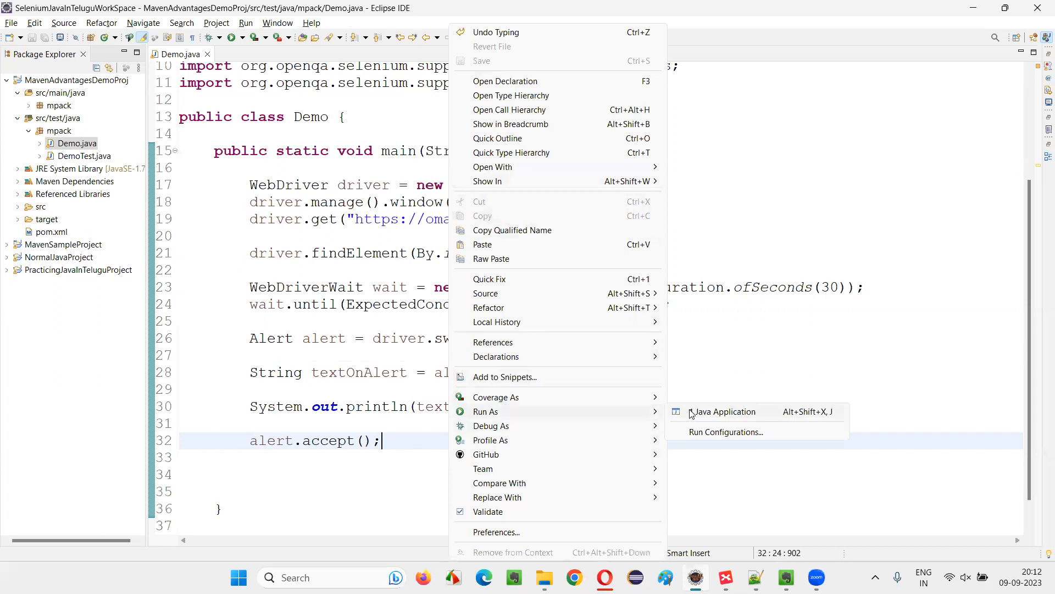
pyautogui.click(724, 411)
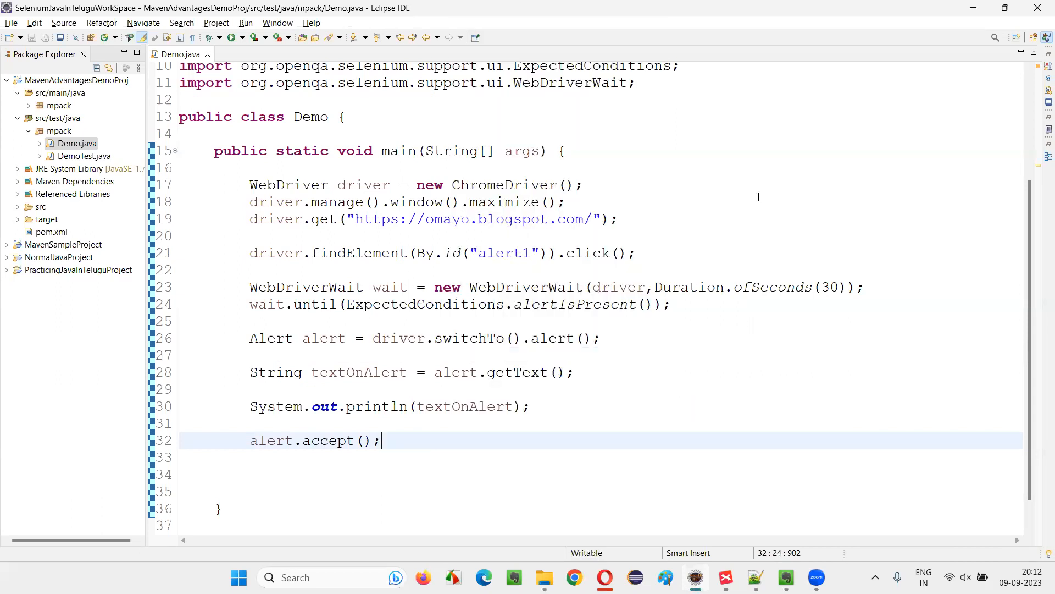
pyautogui.click(246, 22)
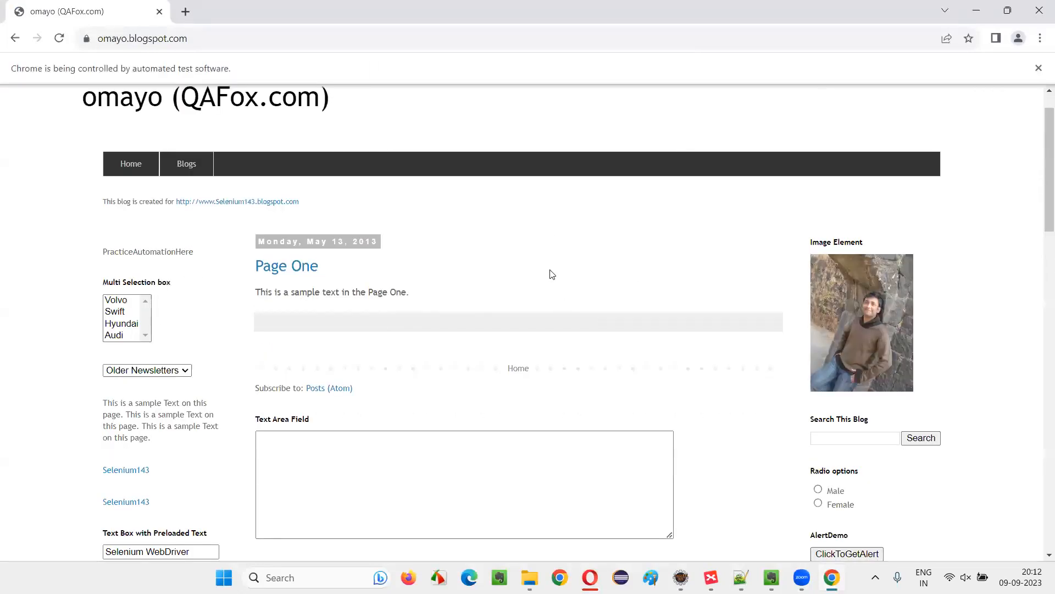
# - Open a manual incognito window to omayo.blogspot.com, then close the automated Chrome window
pyautogui.click(1039, 38)
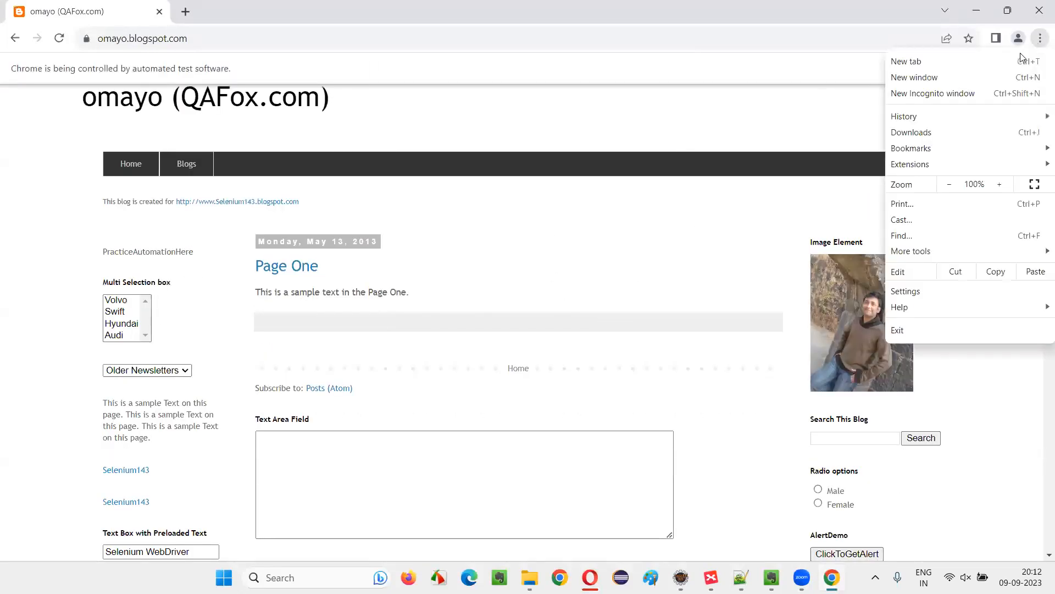
pyautogui.moveTo(934, 93)
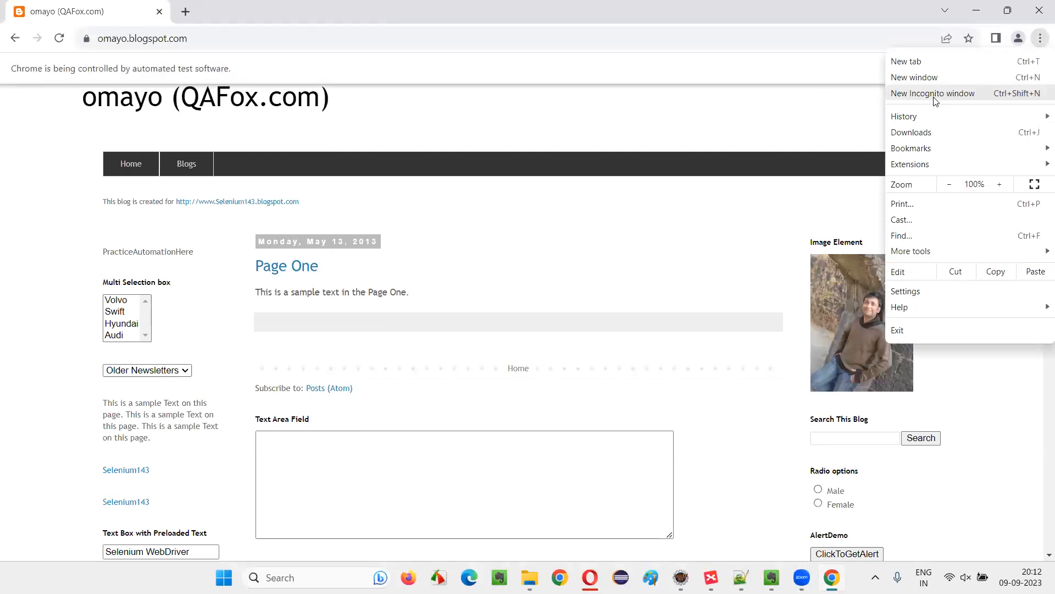
pyautogui.click(933, 93)
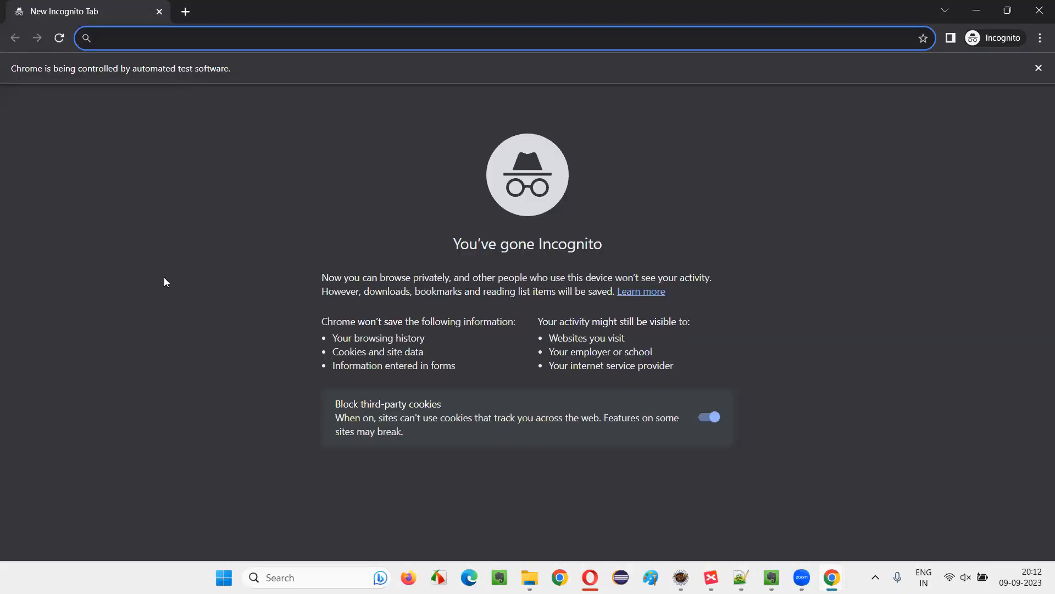
pyautogui.moveTo(11, 22)
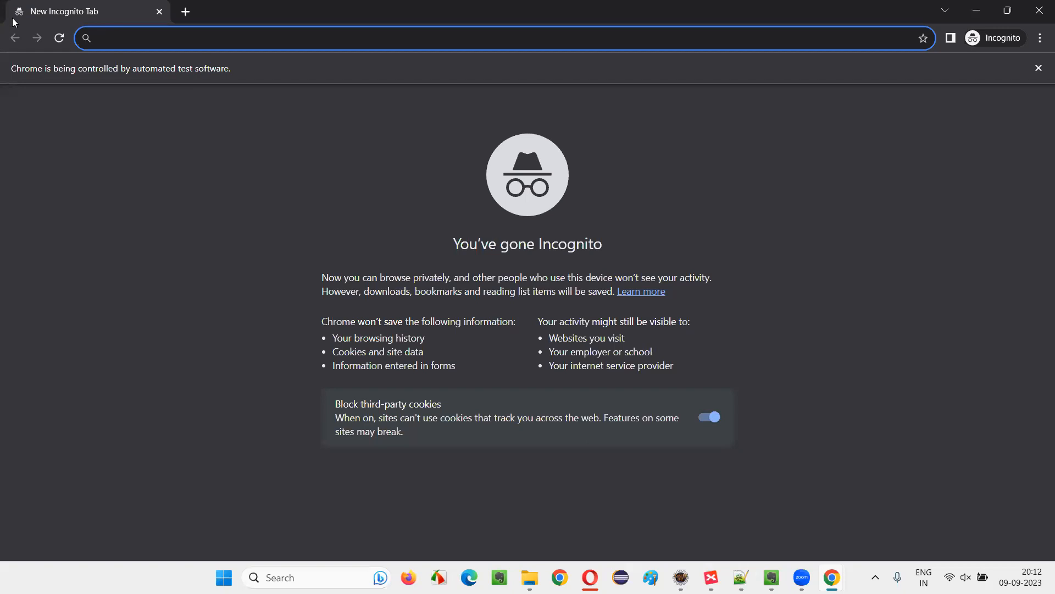
pyautogui.write('omayo.blogspot.com')
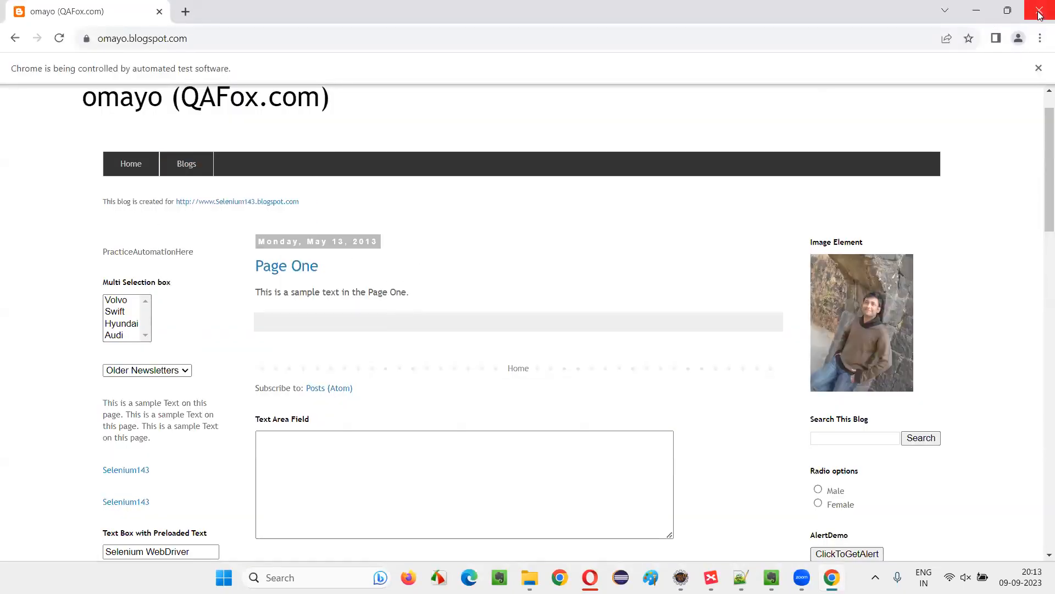
pyautogui.moveTo(1040, 15)
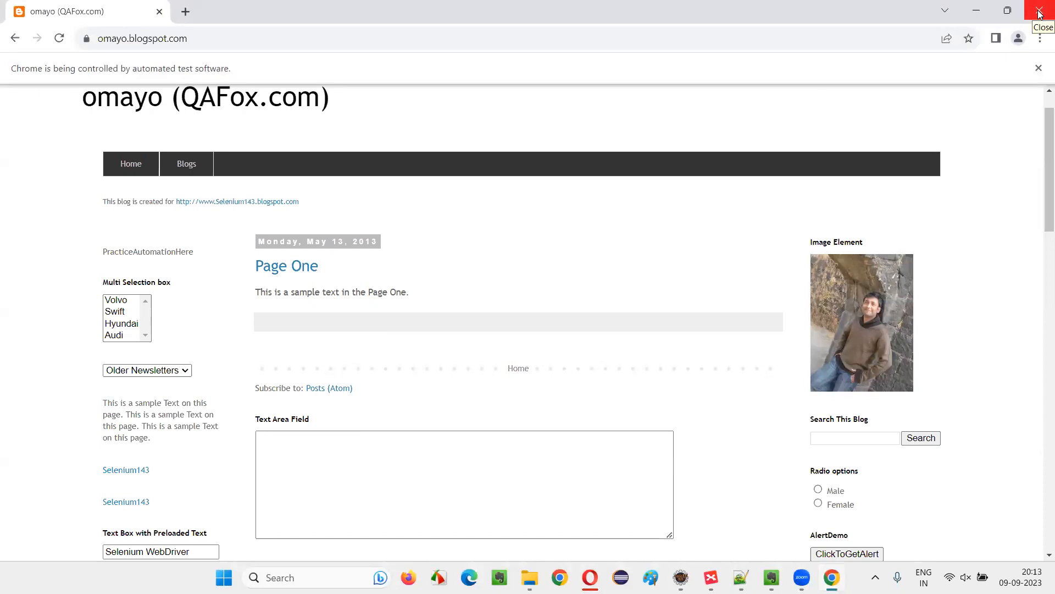
pyautogui.click(1039, 12)
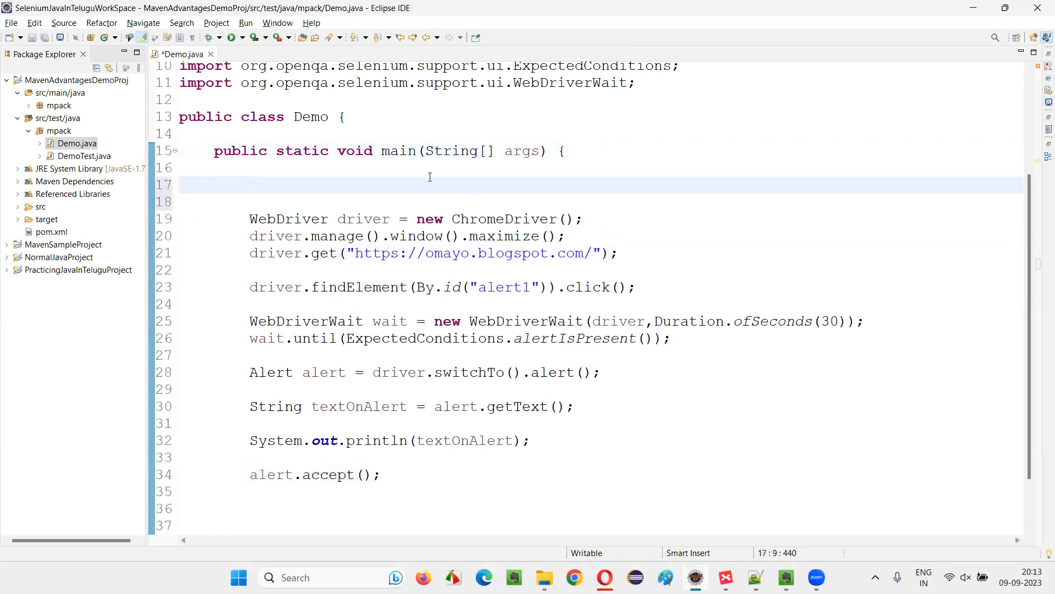
# - Type 'ChromeOptions options = new ChromeOptions();' at line 17 and start a new line
pyautogui.write('C')
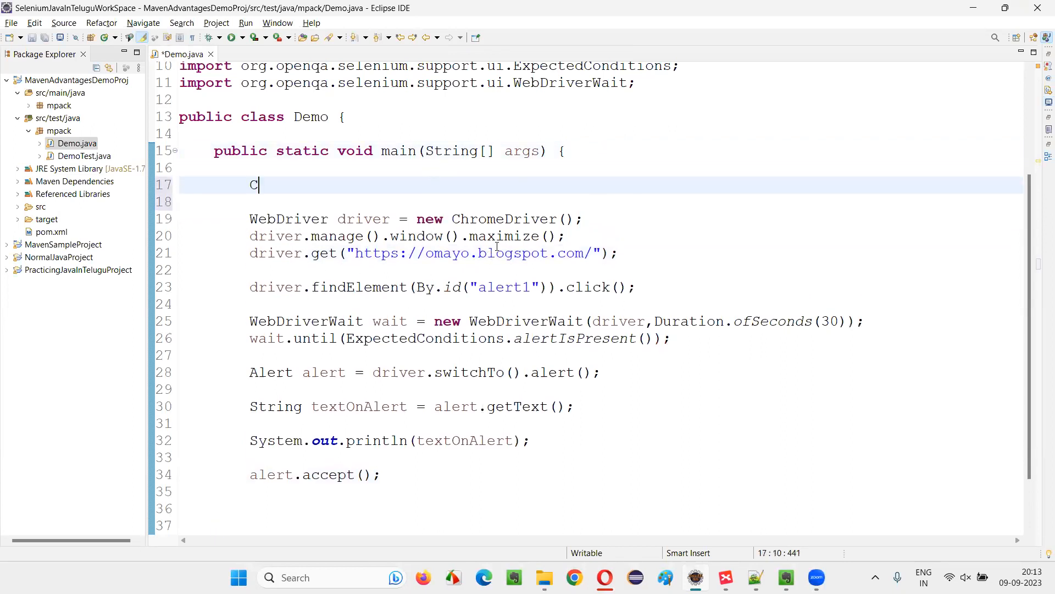
pyautogui.write('hromeO')
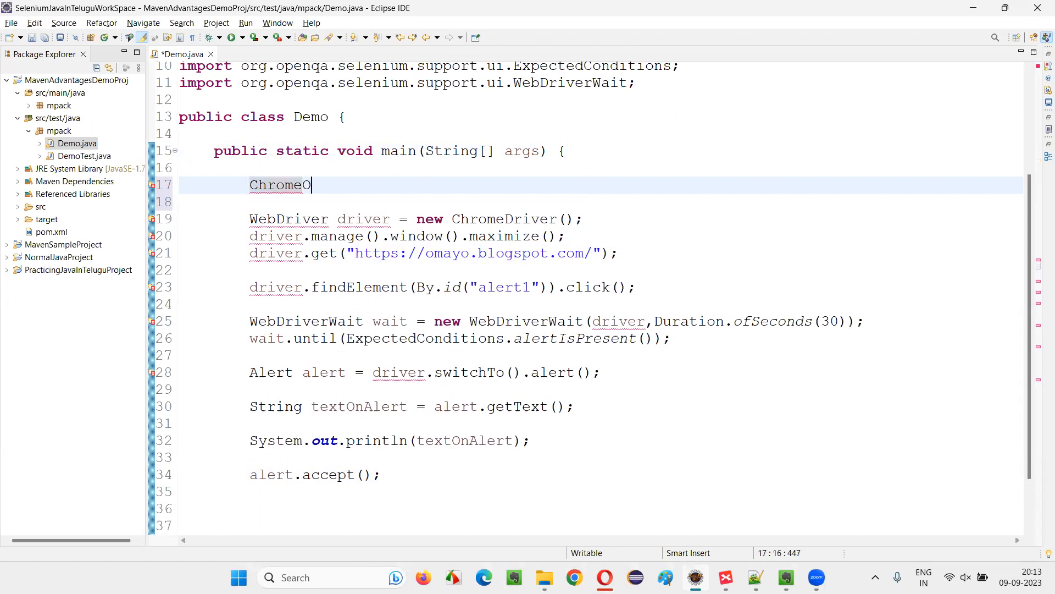
pyautogui.write('ptions')
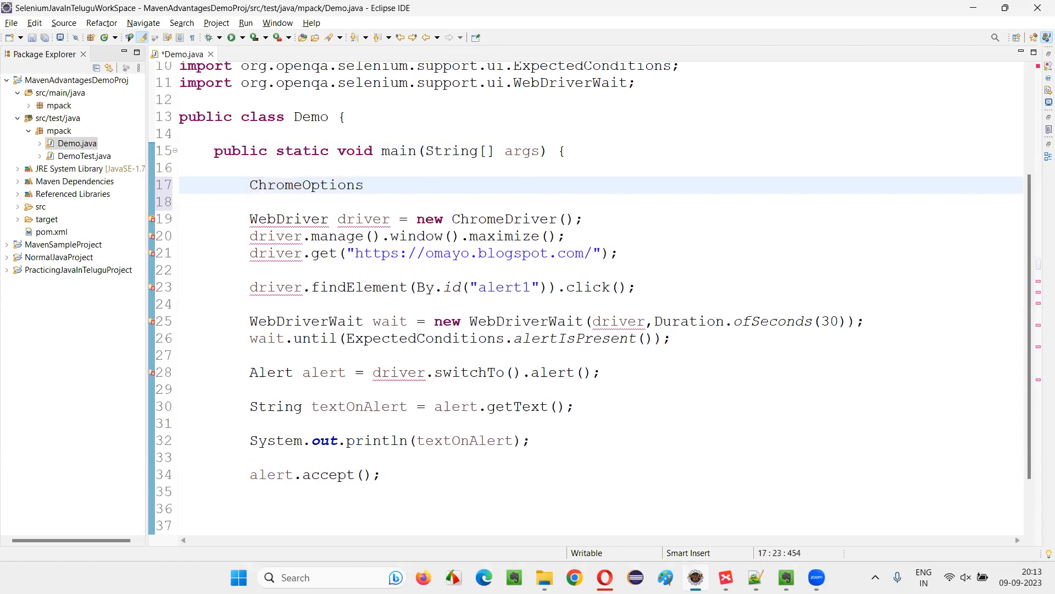
pyautogui.write('options = n')
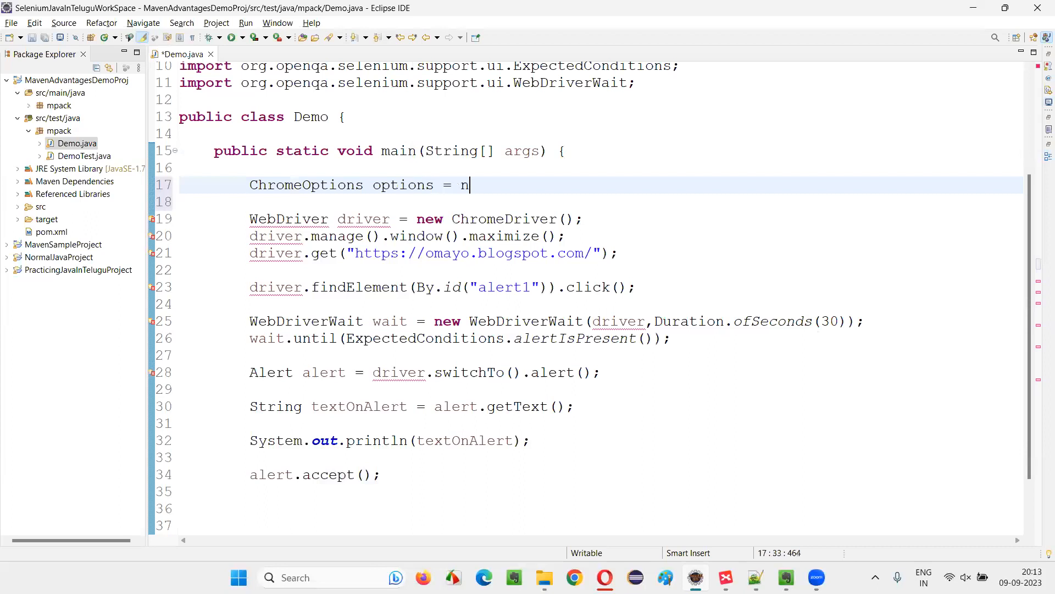
pyautogui.write('ew ChromeOptions();')
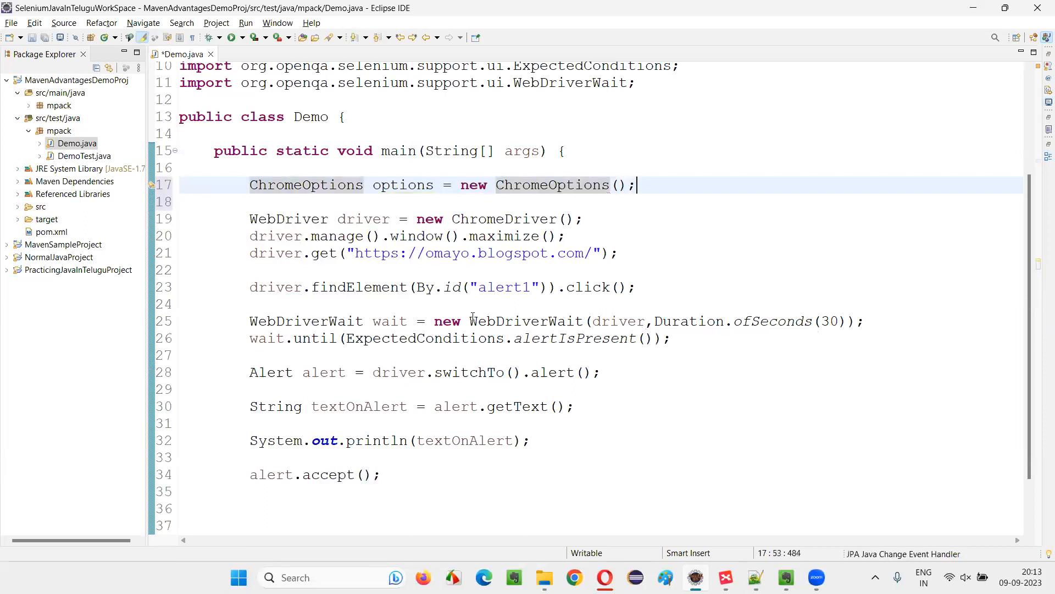
pyautogui.press('Return')
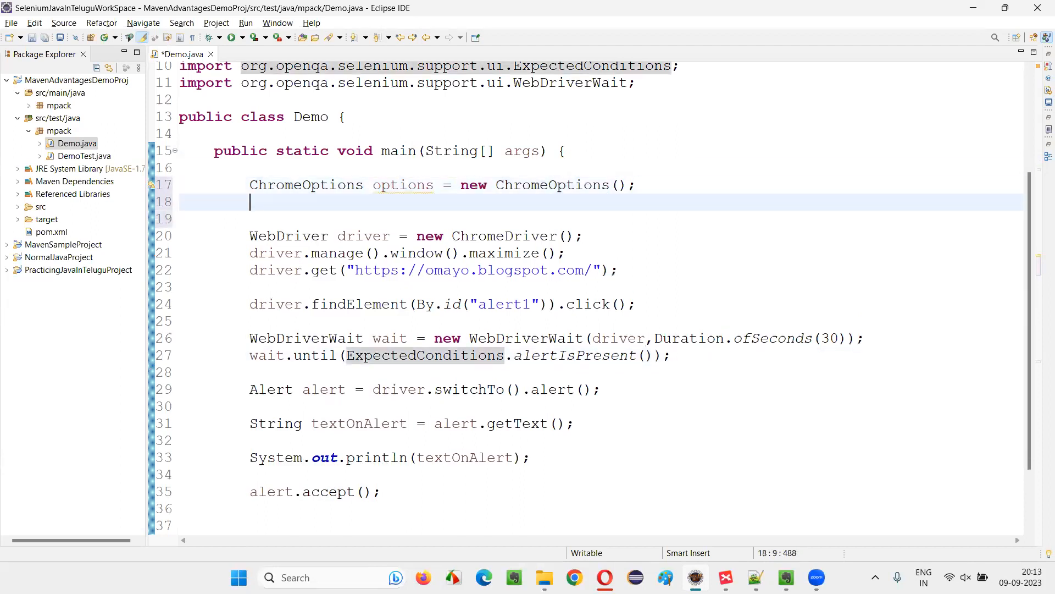
# - Add options.addArguments("--incognito") and pass options into new ChromeDriver, then save
pyautogui.write('options.addArguments("");')
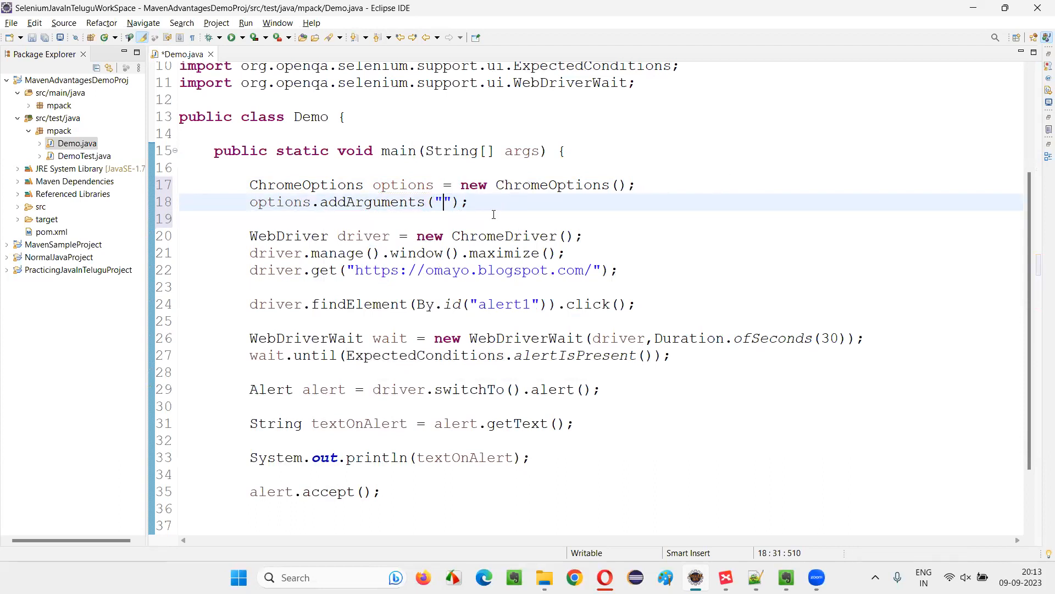
pyautogui.write('--')
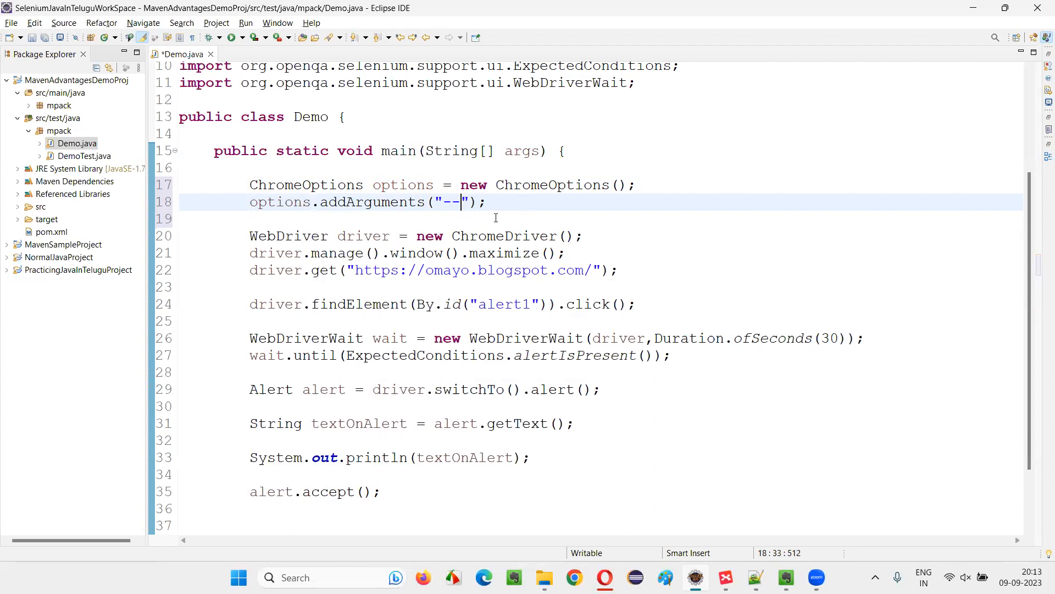
pyautogui.write('inc')
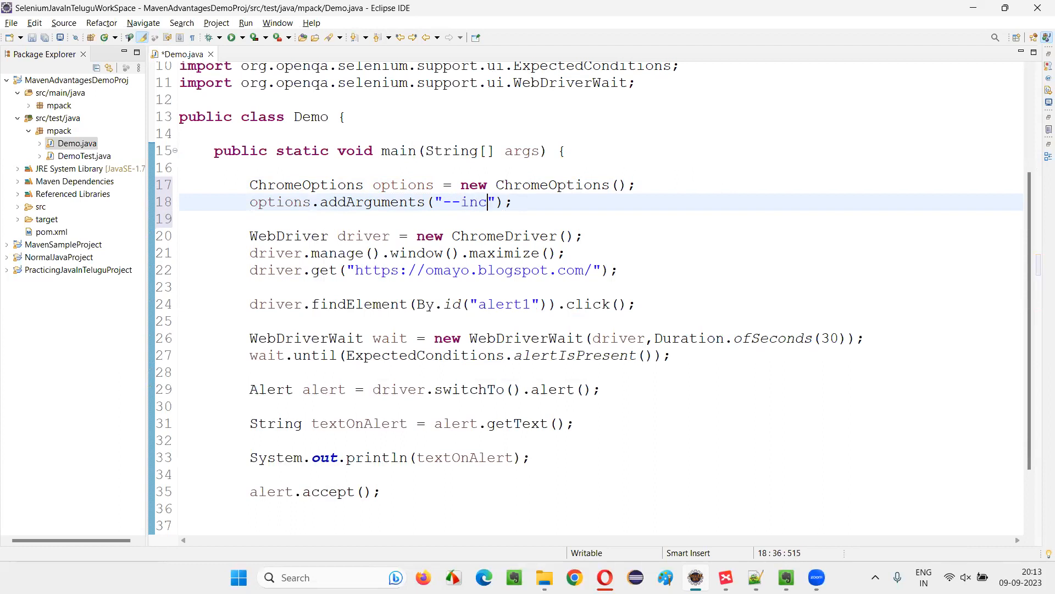
pyautogui.write('ognito')
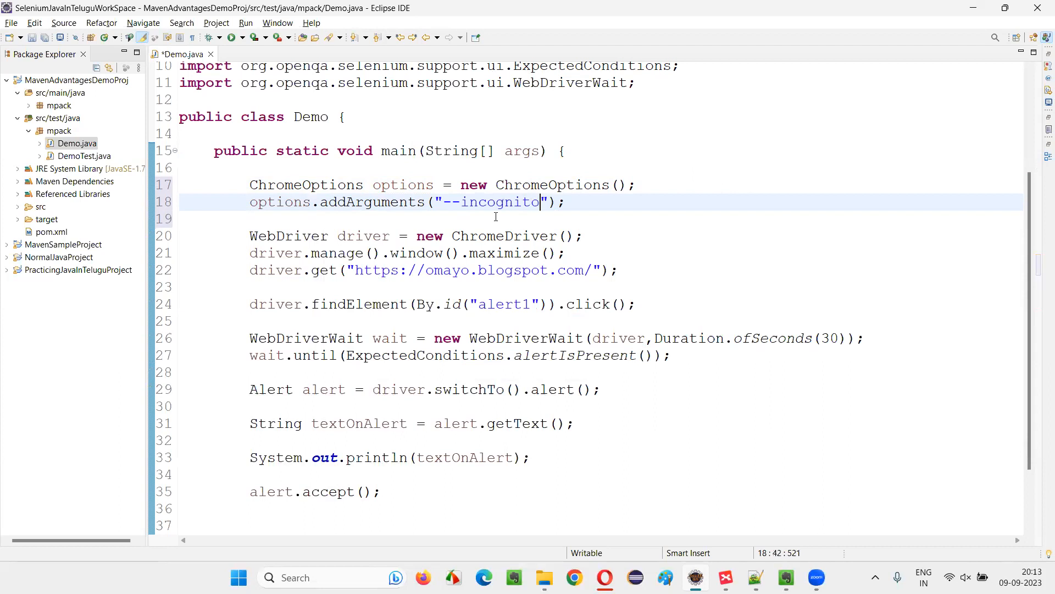
pyautogui.doubleClick(488, 202)
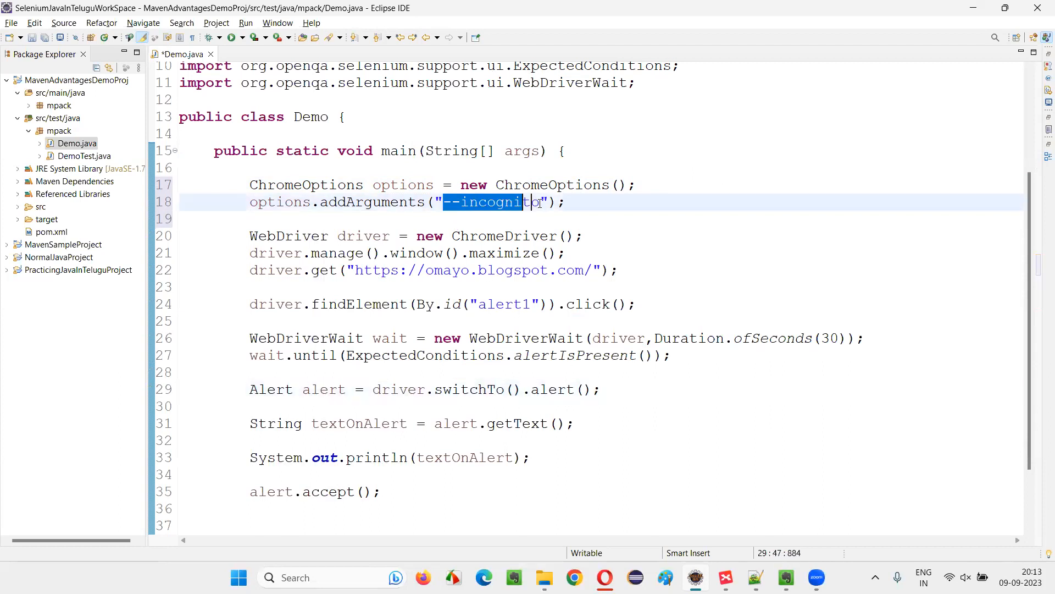
pyautogui.click(585, 236)
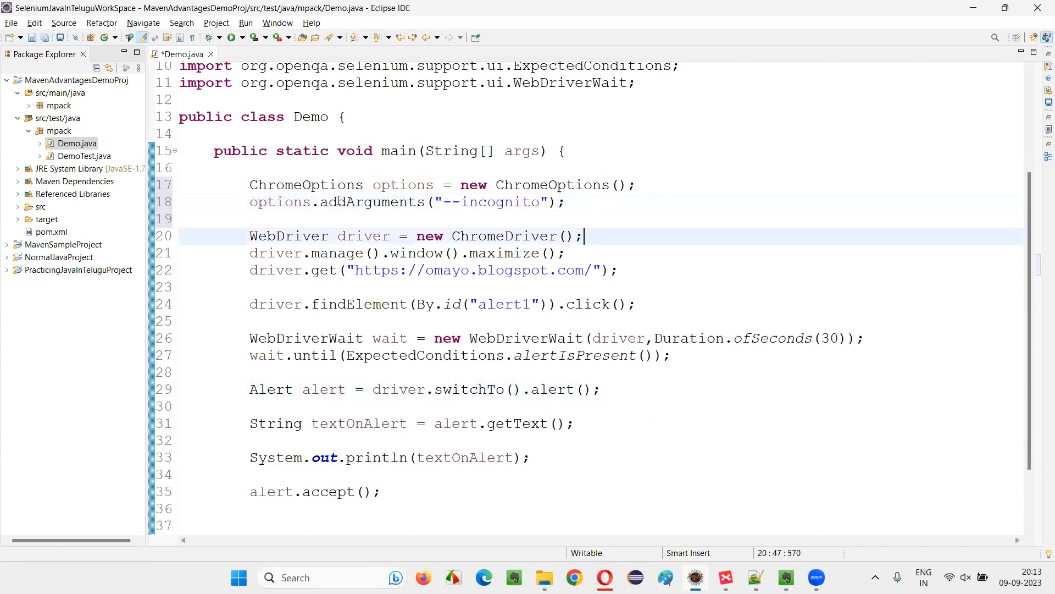
pyautogui.doubleClick(280, 201)
pyautogui.write('options')
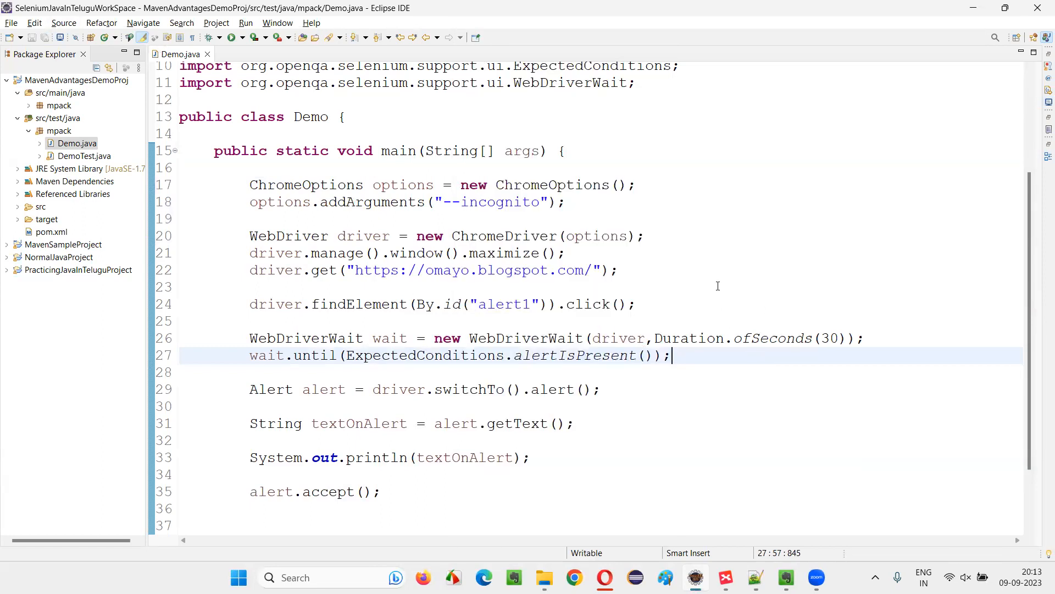
# - Run the updated Demo program to launch omayo.blogspot.com incognito, then return to the notes
pyautogui.click(245, 22)
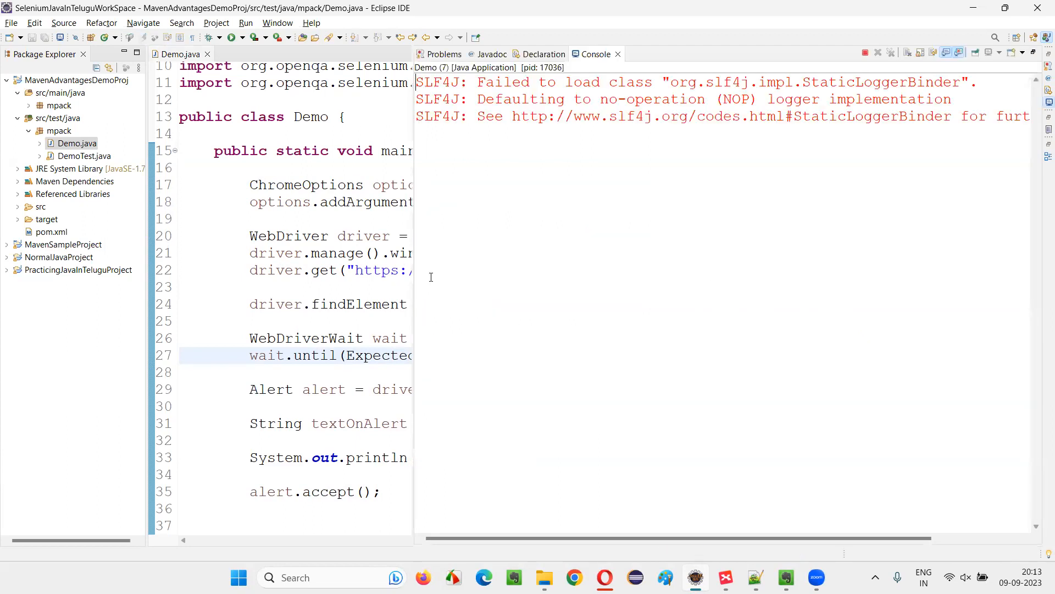
pyautogui.moveTo(620, 230)
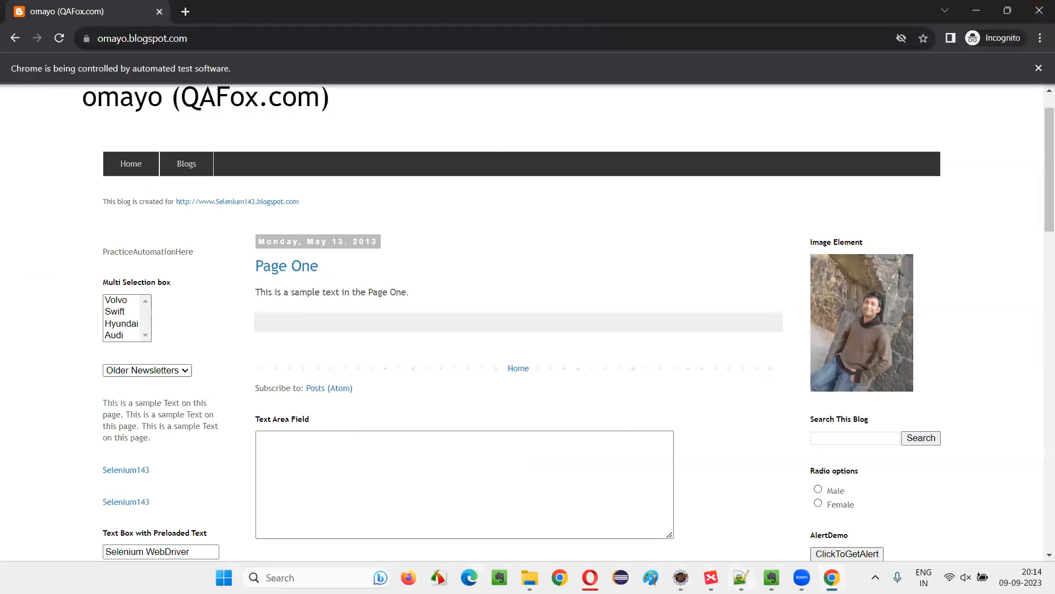
pyautogui.click(739, 577)
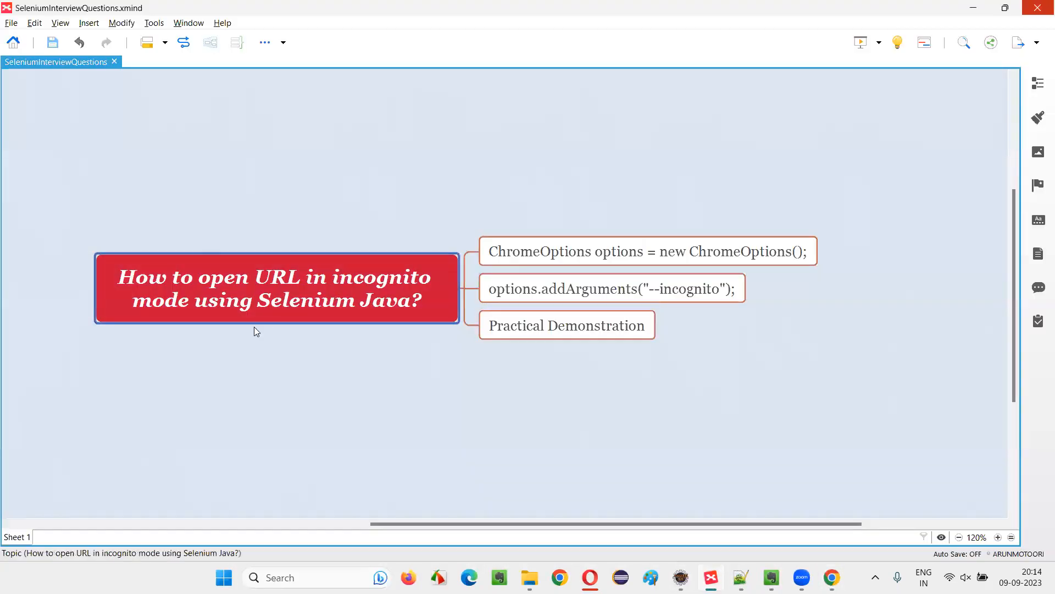
pyautogui.moveTo(387, 290)
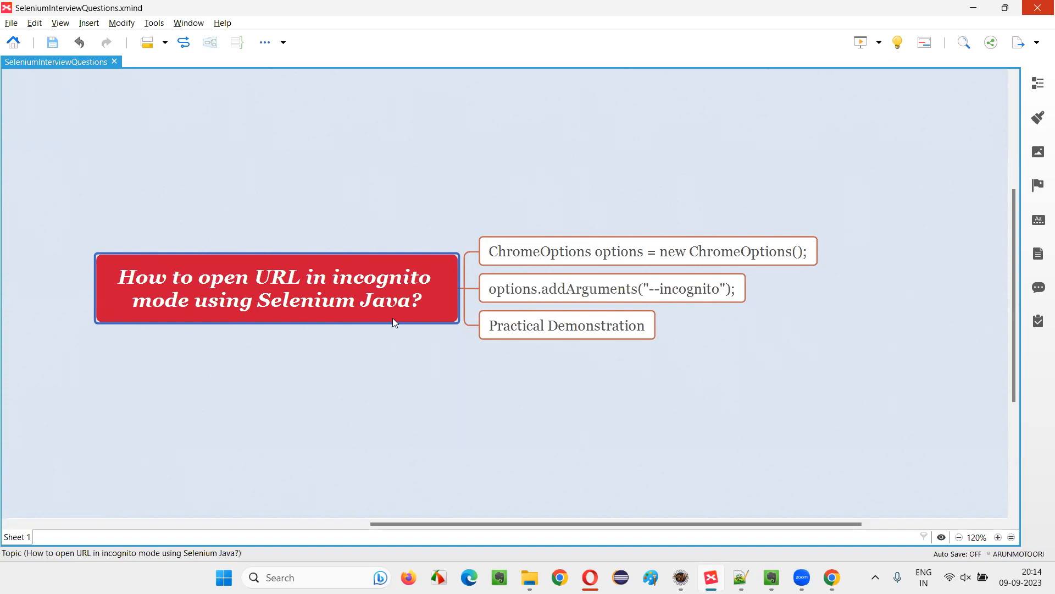
pyautogui.click(566, 325)
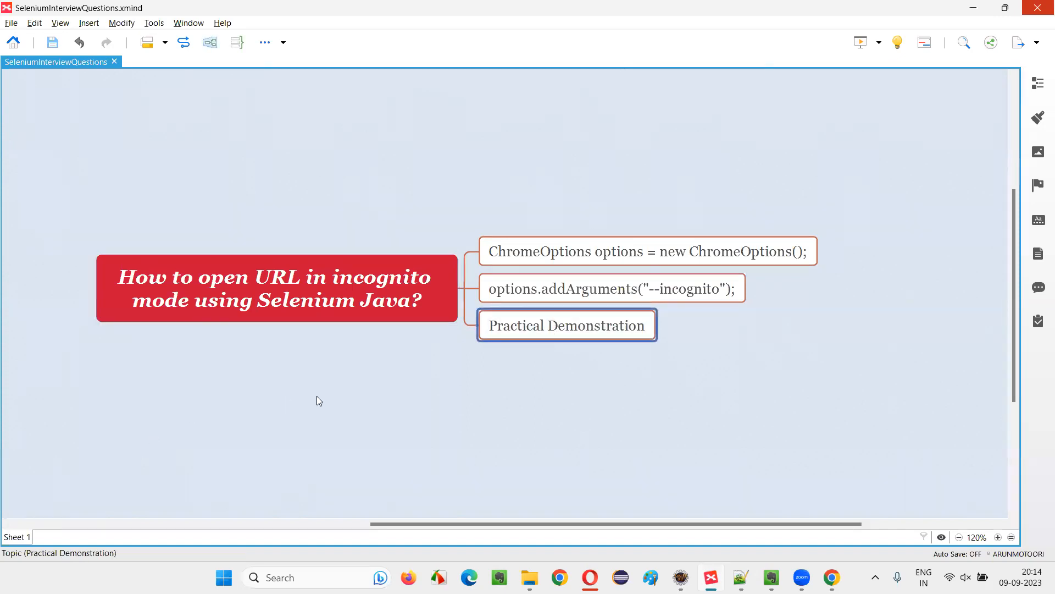
pyautogui.click(276, 288)
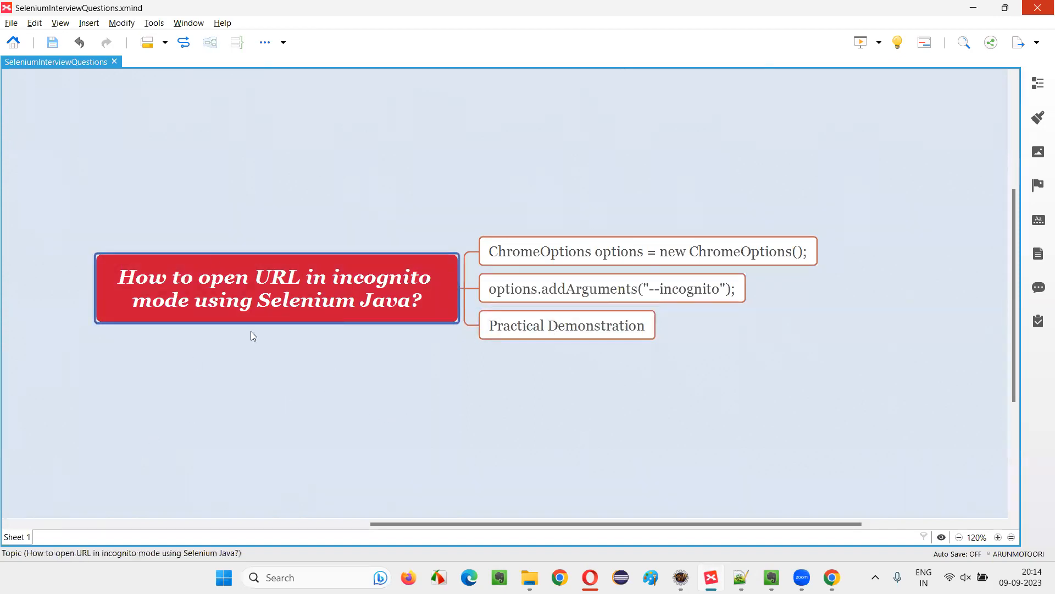